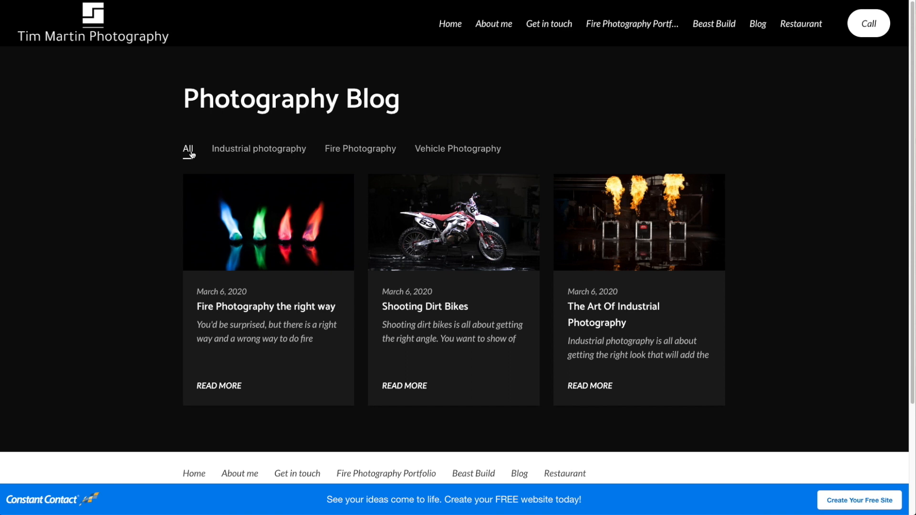
- Filter the blog by Industrial photography, then by Vehicle Photography to show 'Shooting Dirt Bikes'
{"action": "left_click", "coordinate": [258, 149]}
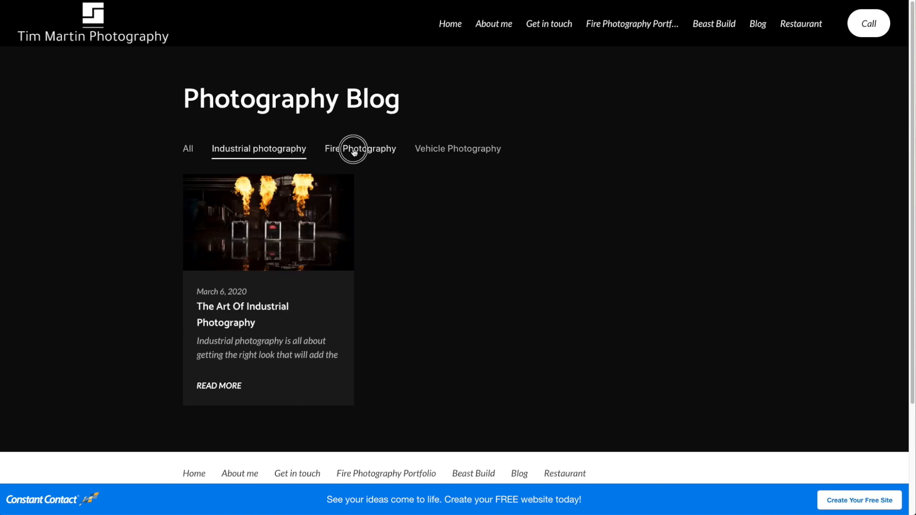
{"action": "left_click", "coordinate": [458, 148]}
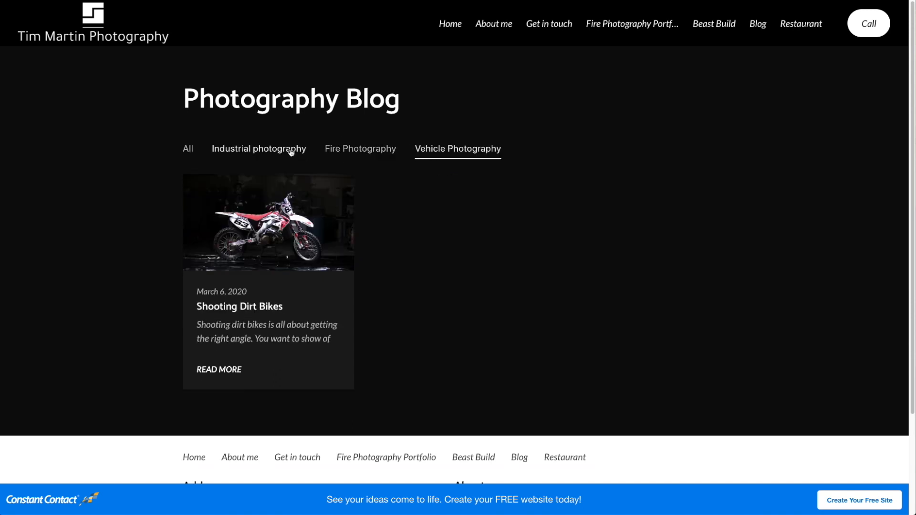